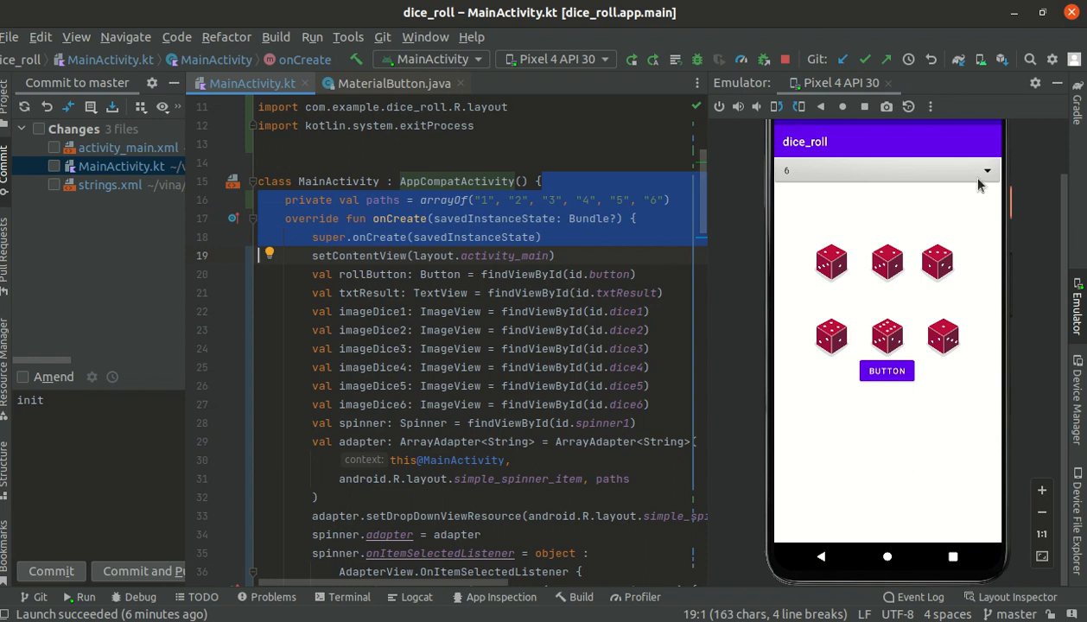
mouse_move(982, 181)
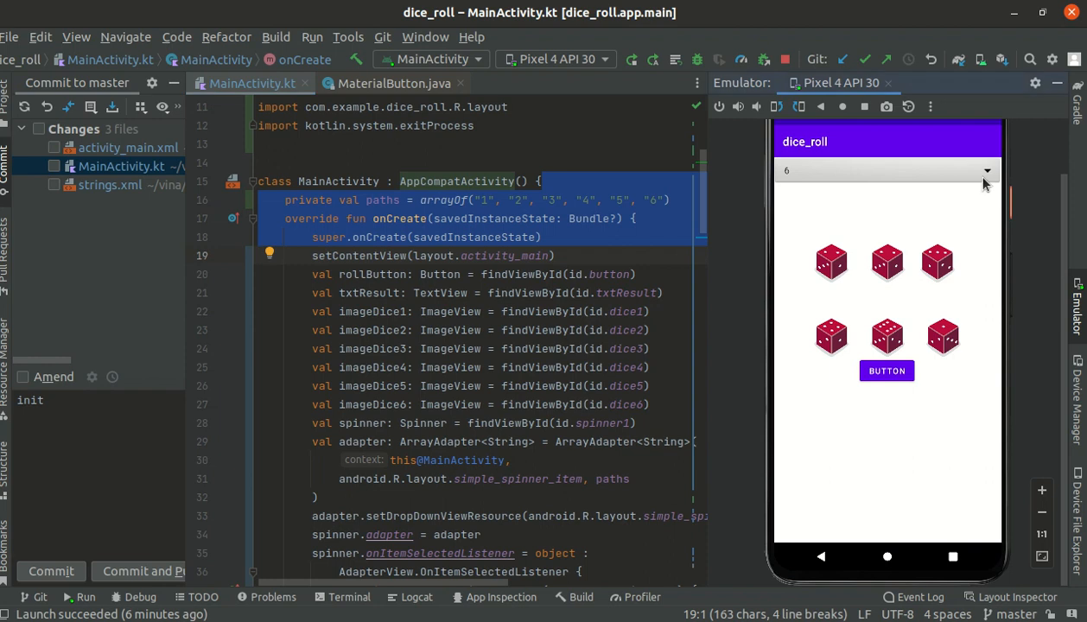
mouse_move(988, 177)
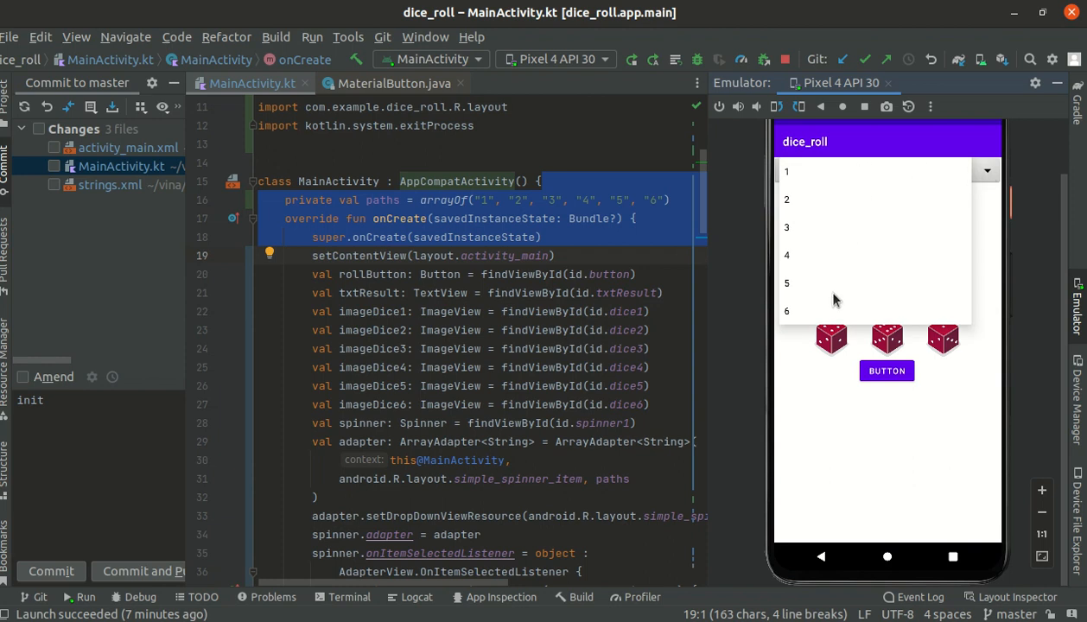
mouse_move(824, 392)
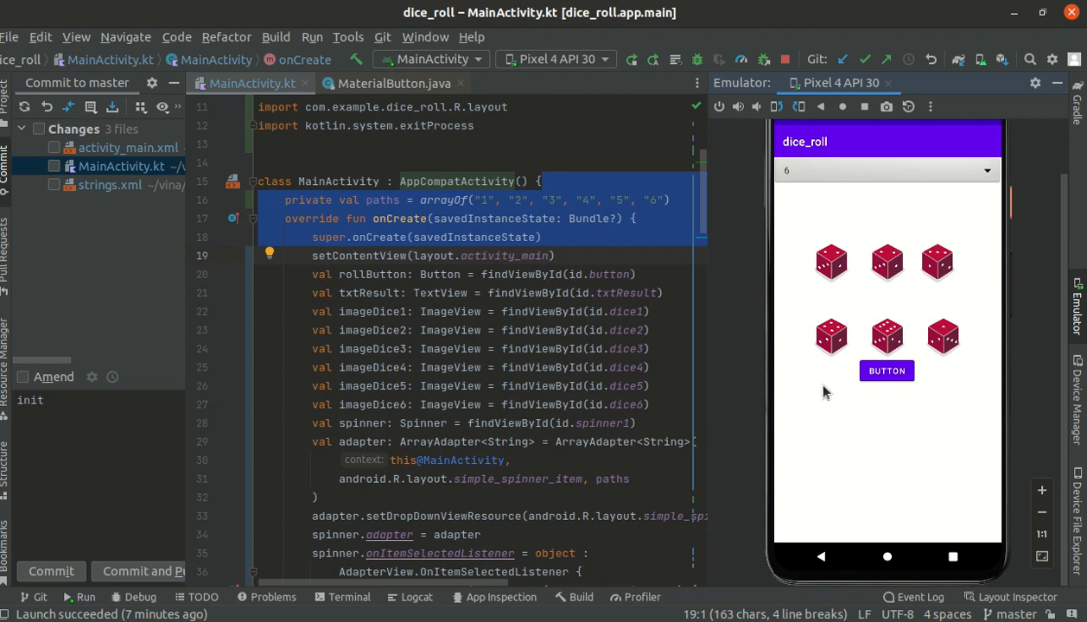
mouse_move(996, 182)
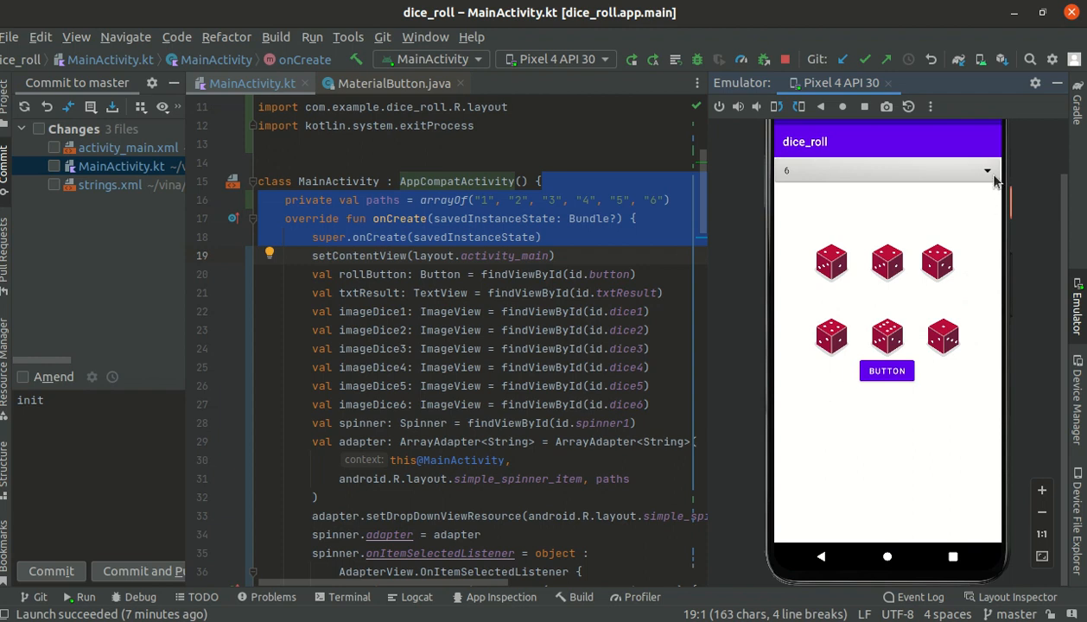
Step: Try dice counts 1 and then 2 in the spinner, and roll two dice
click(886, 170)
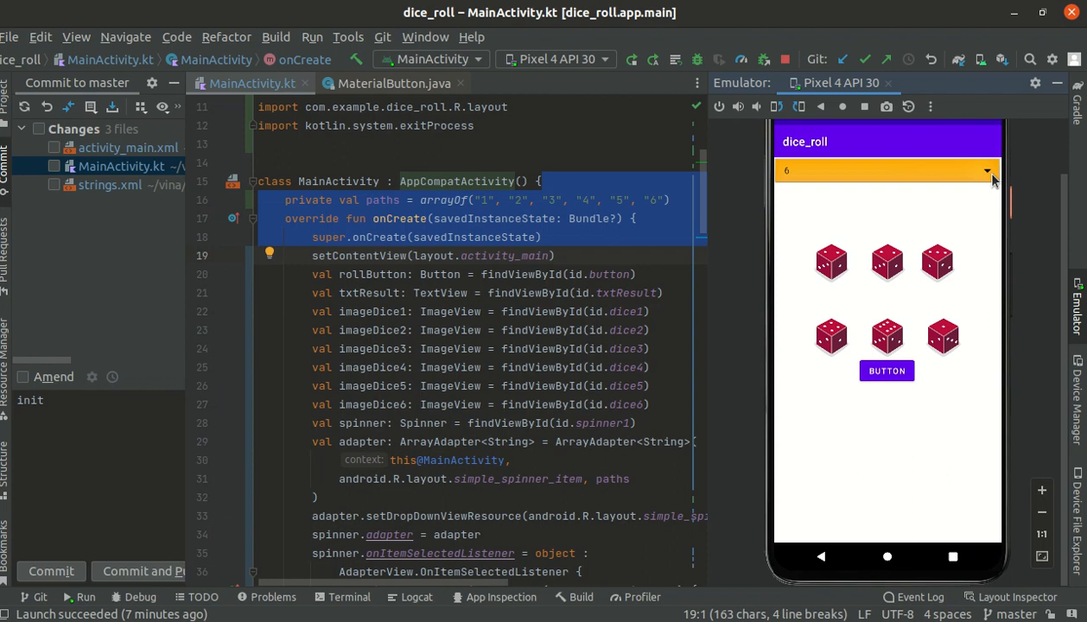
click(886, 170)
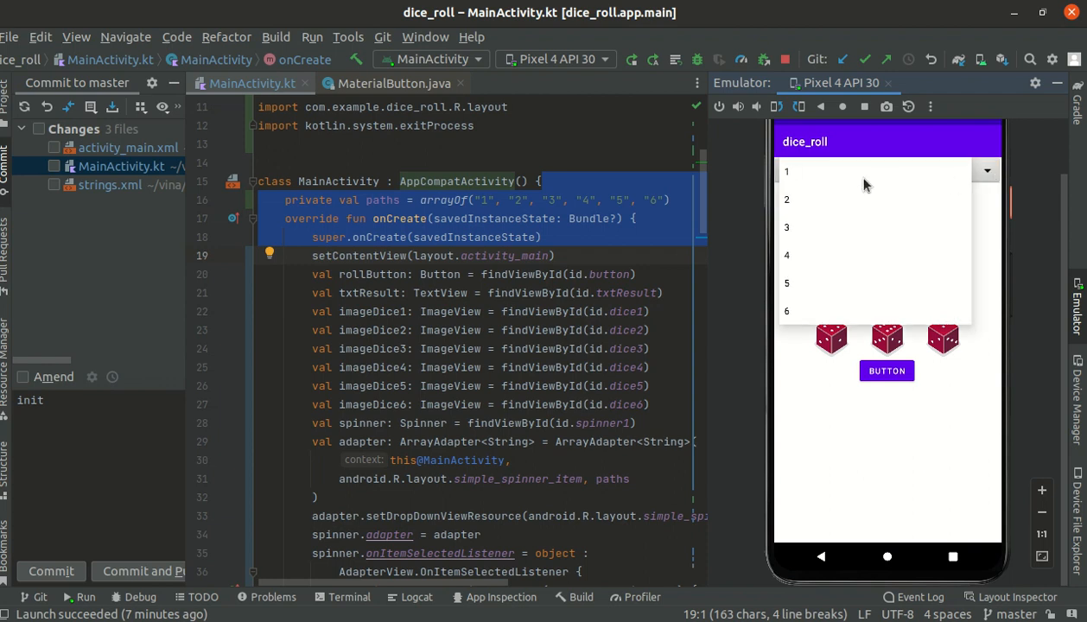
mouse_move(854, 180)
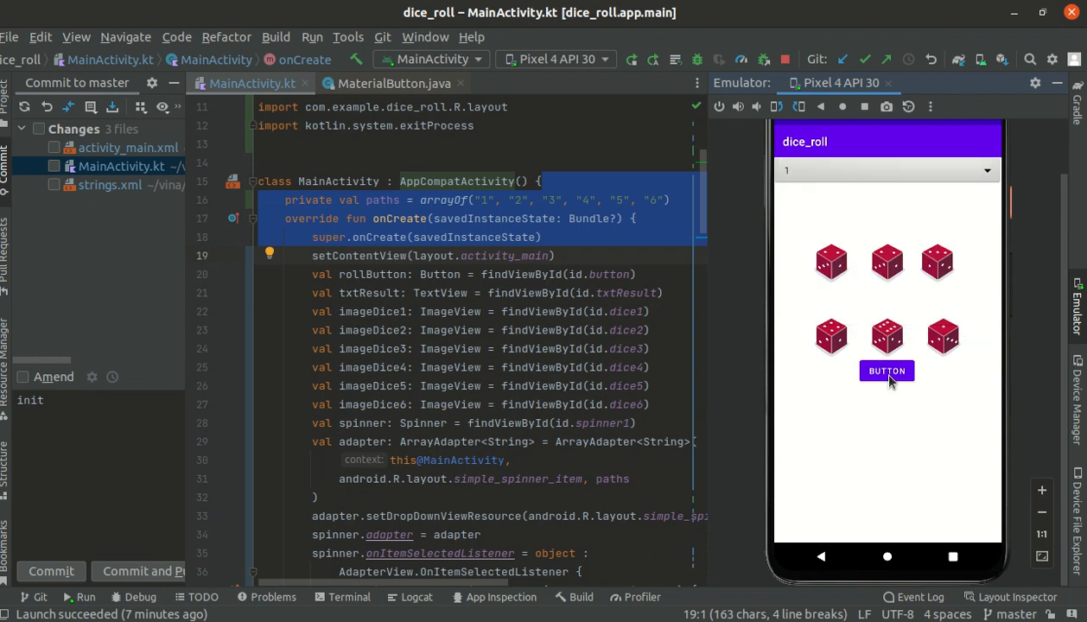
click(886, 371)
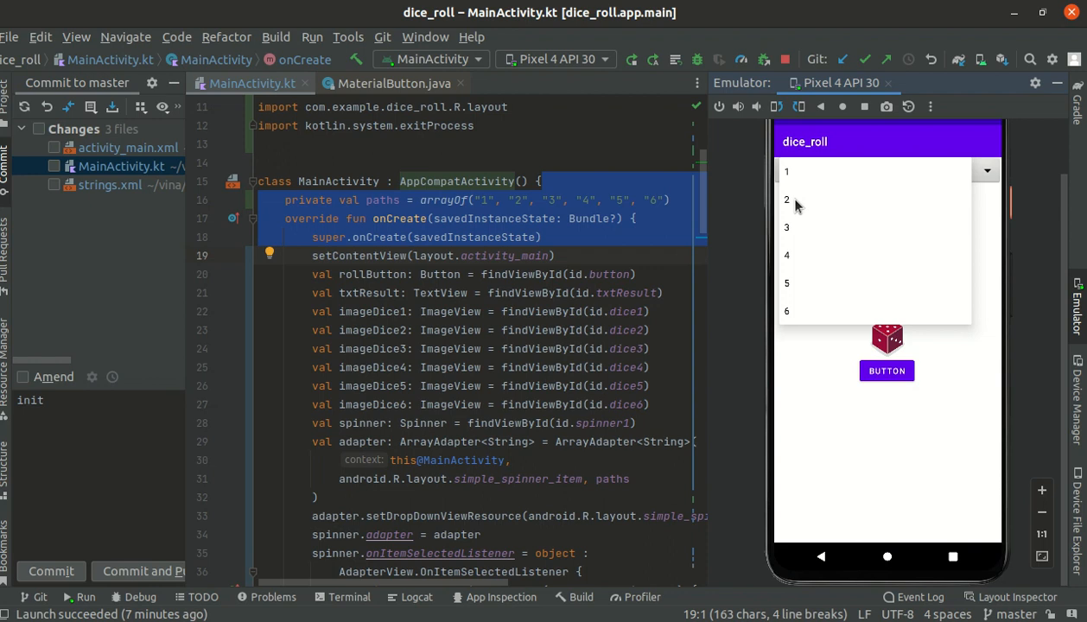
click(786, 200)
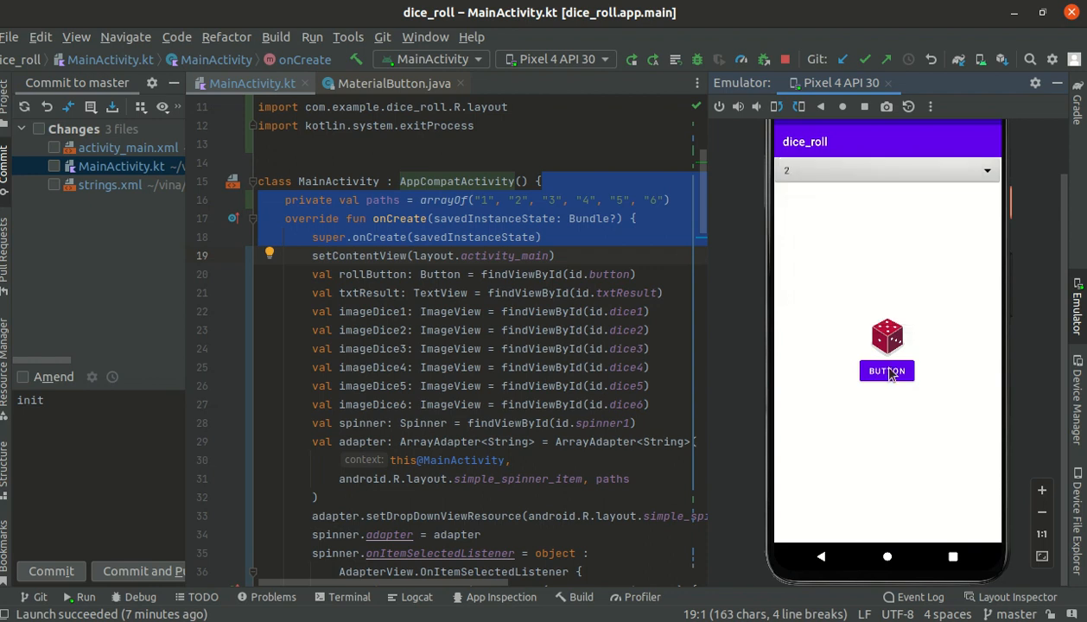
click(887, 370)
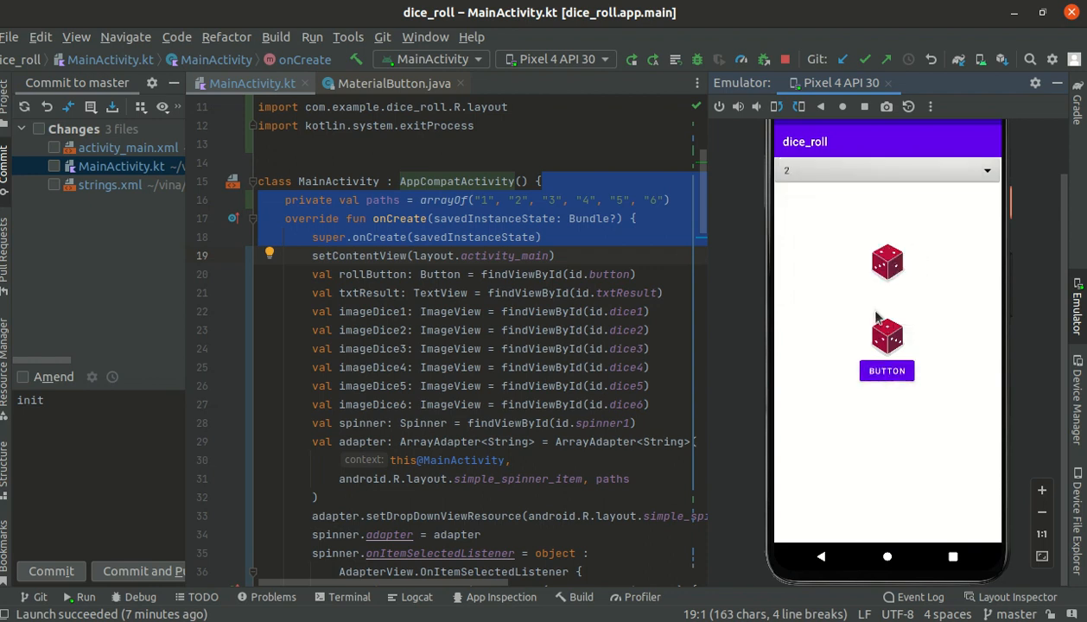
Step: Switch the dice count to 6, return to 2, and roll the two dice twice
click(881, 170)
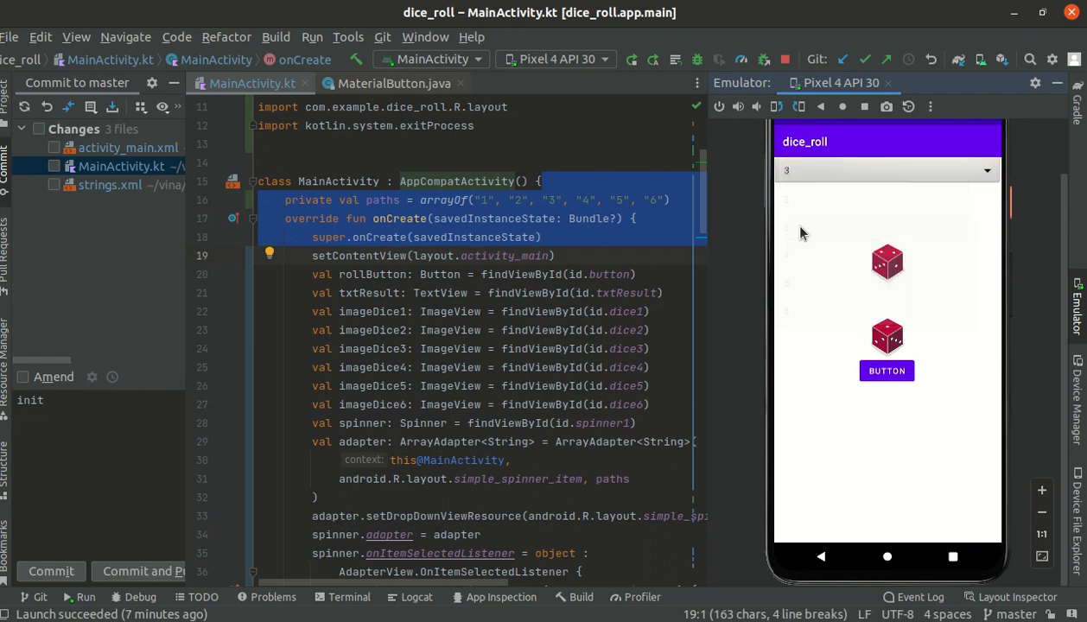
click(887, 371)
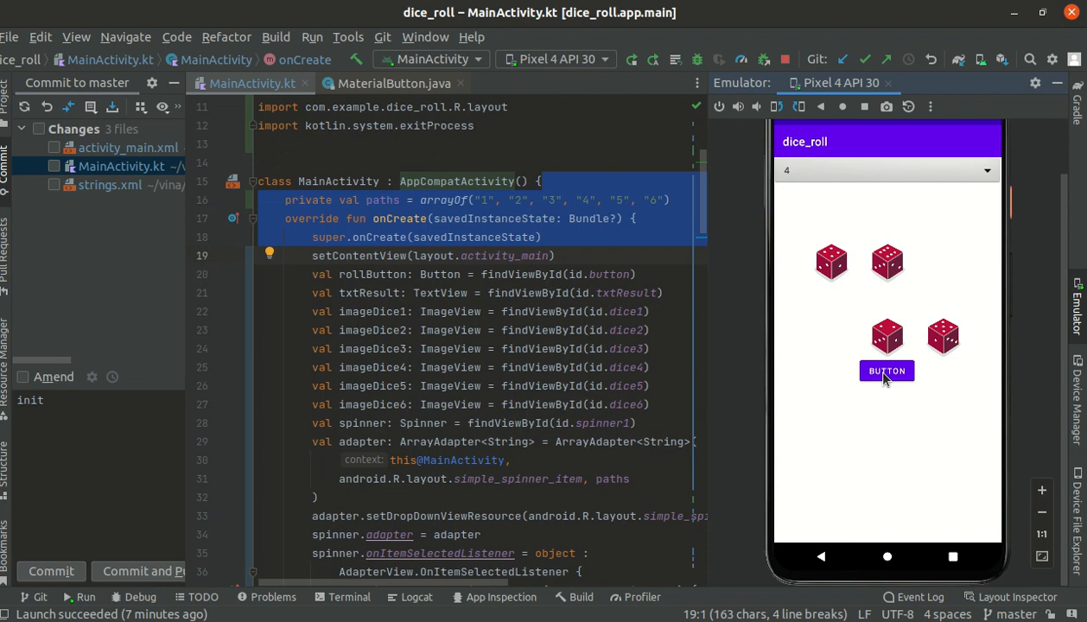
click(886, 170)
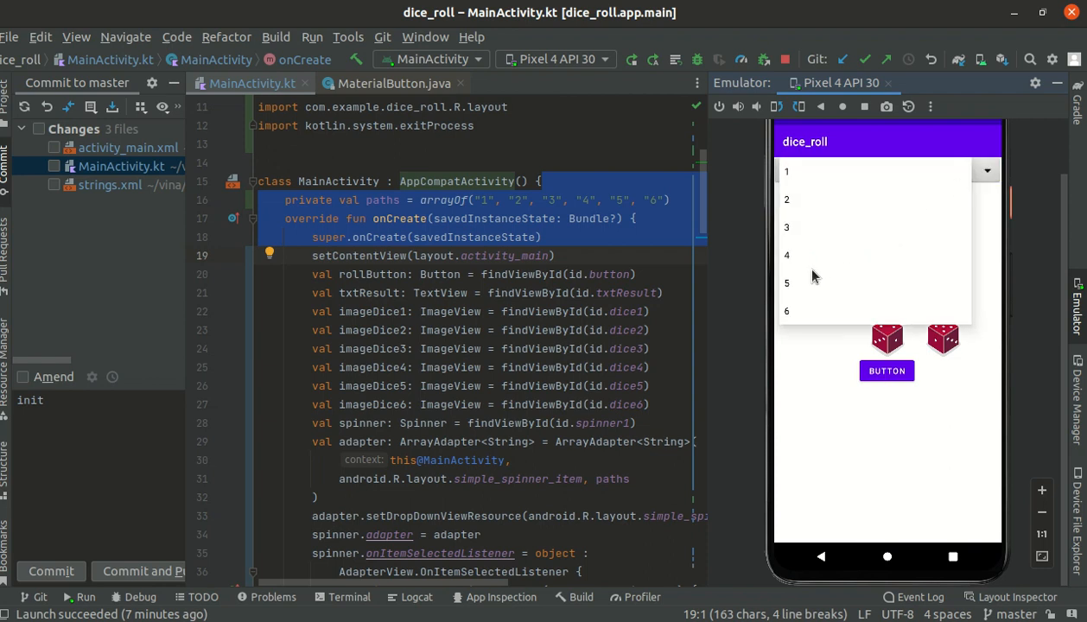
click(886, 371)
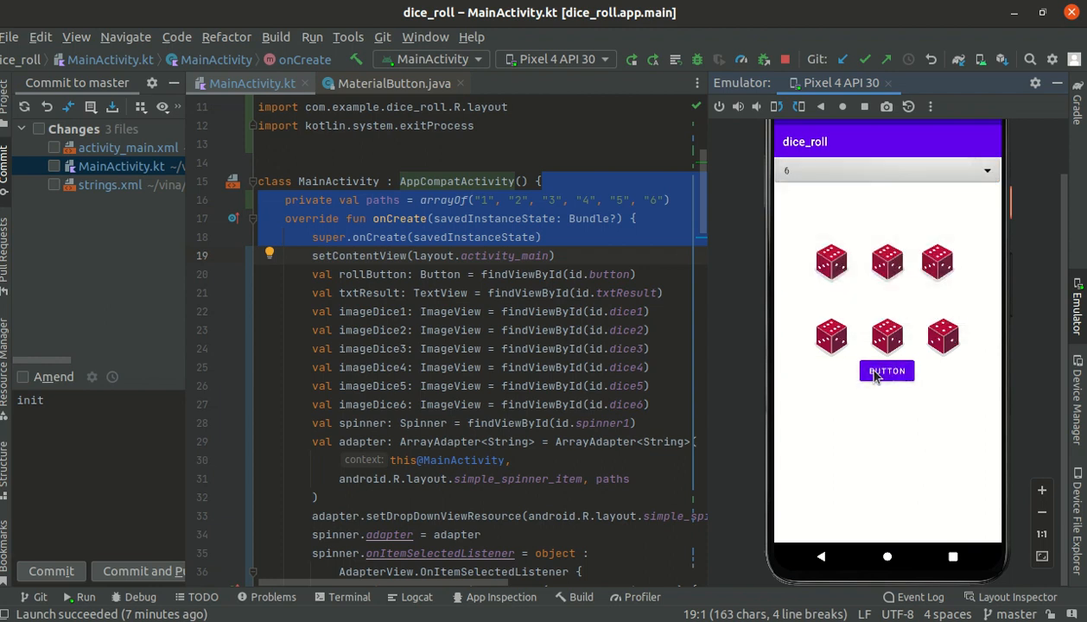
mouse_move(940, 289)
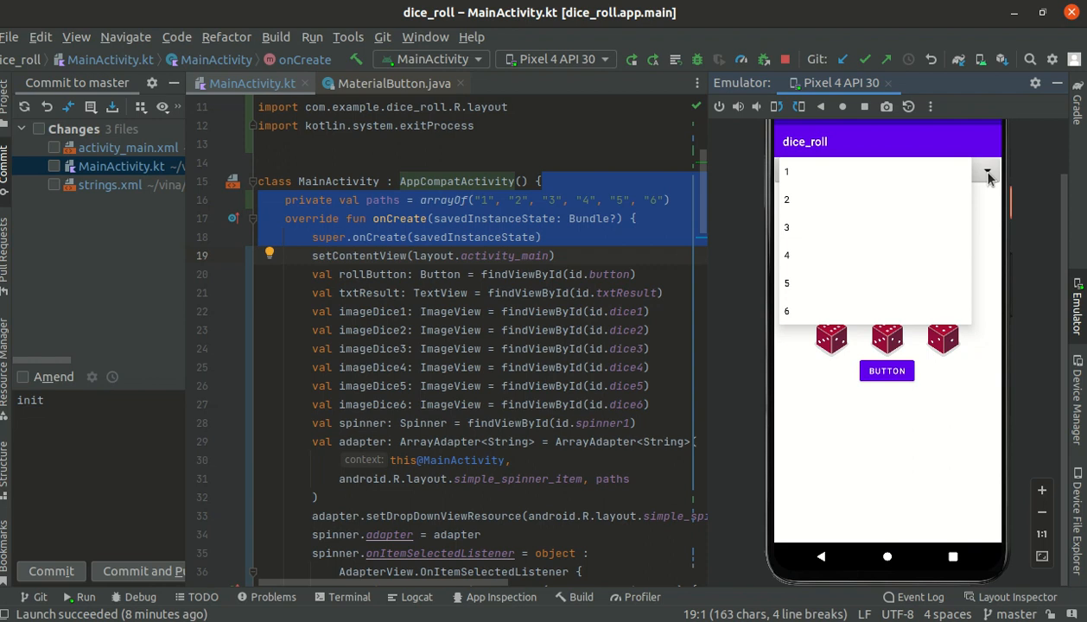
mouse_move(907, 202)
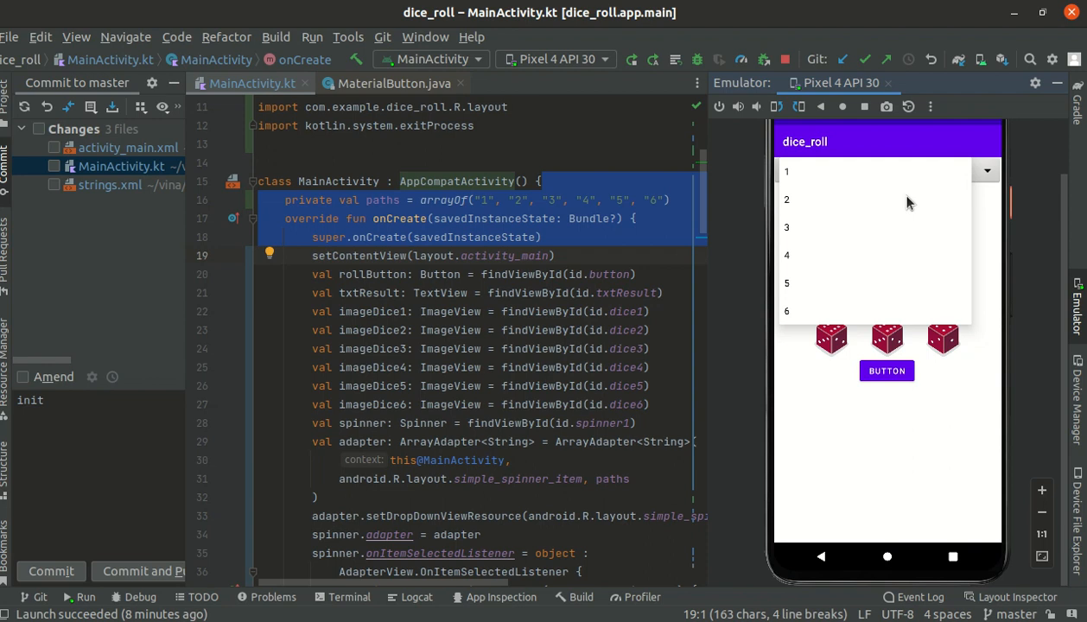
mouse_move(854, 210)
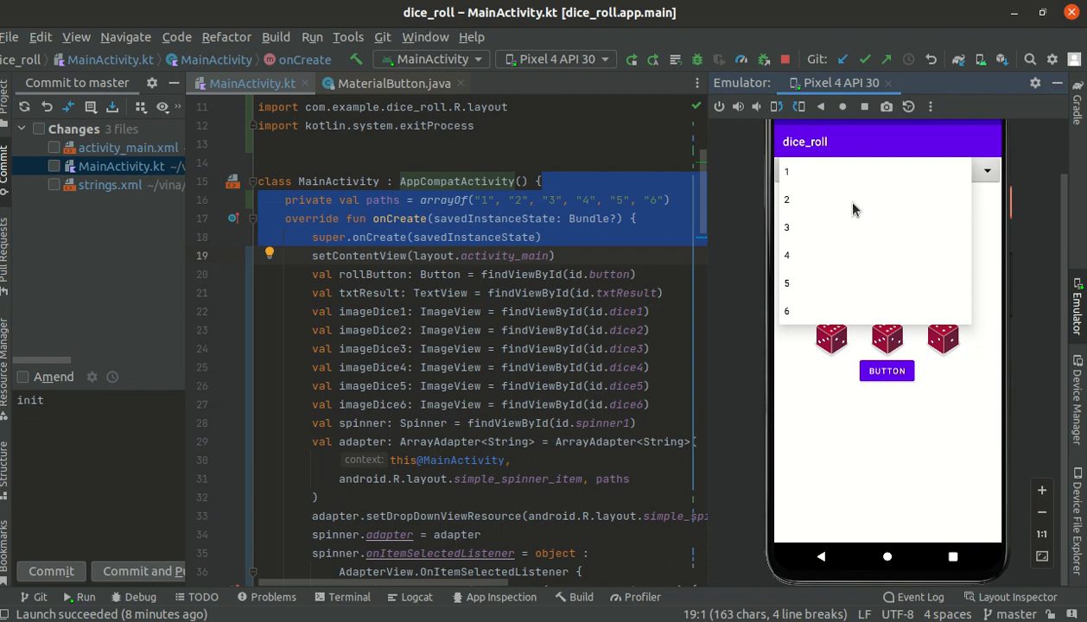
mouse_move(793, 200)
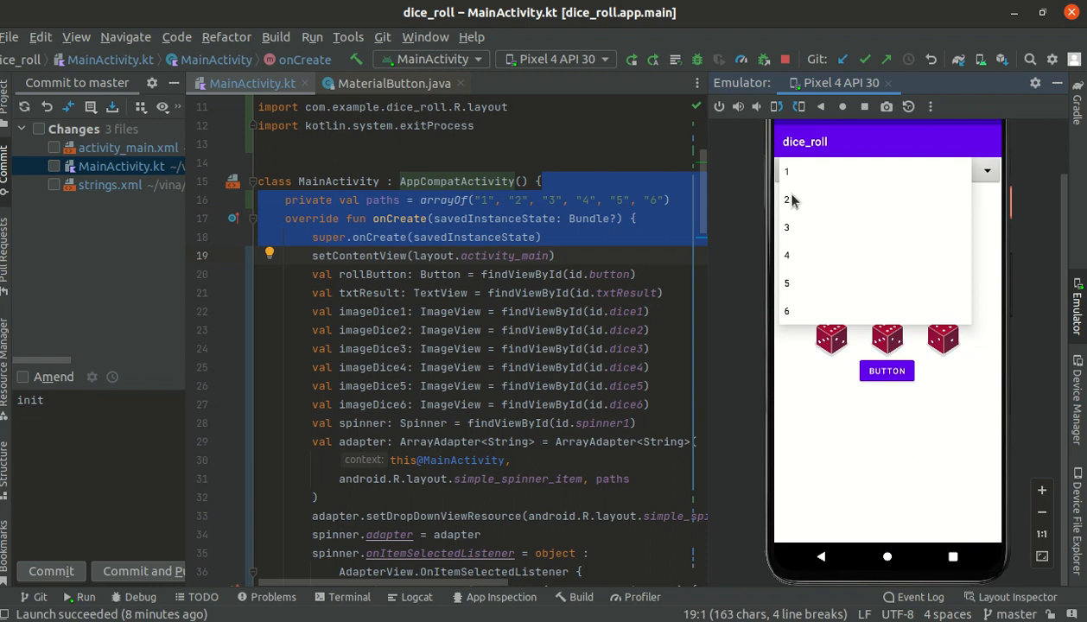
mouse_move(788, 199)
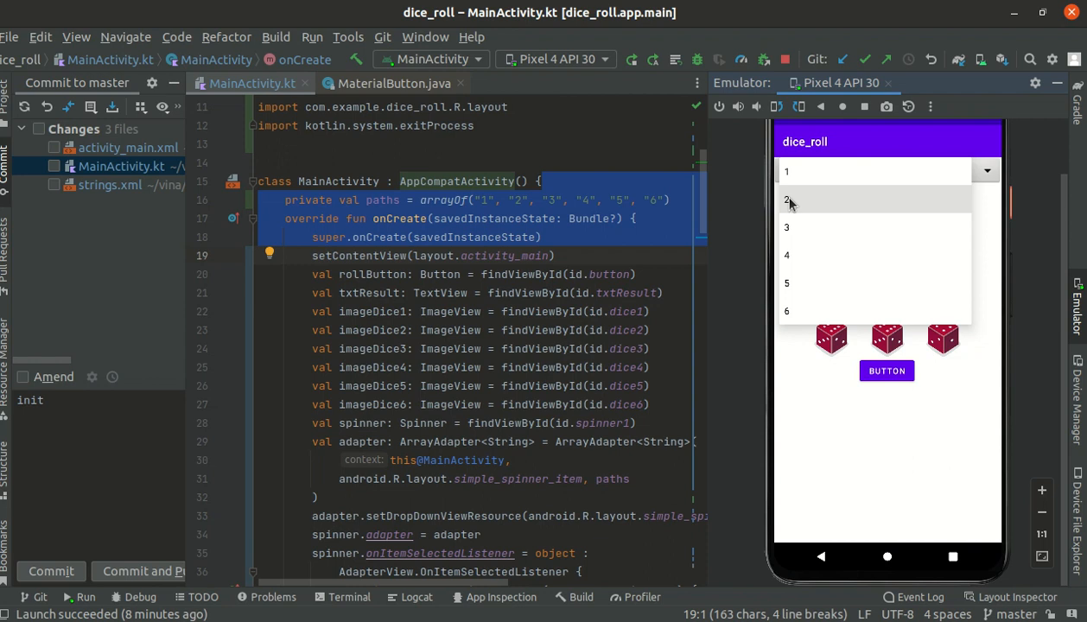
click(787, 200)
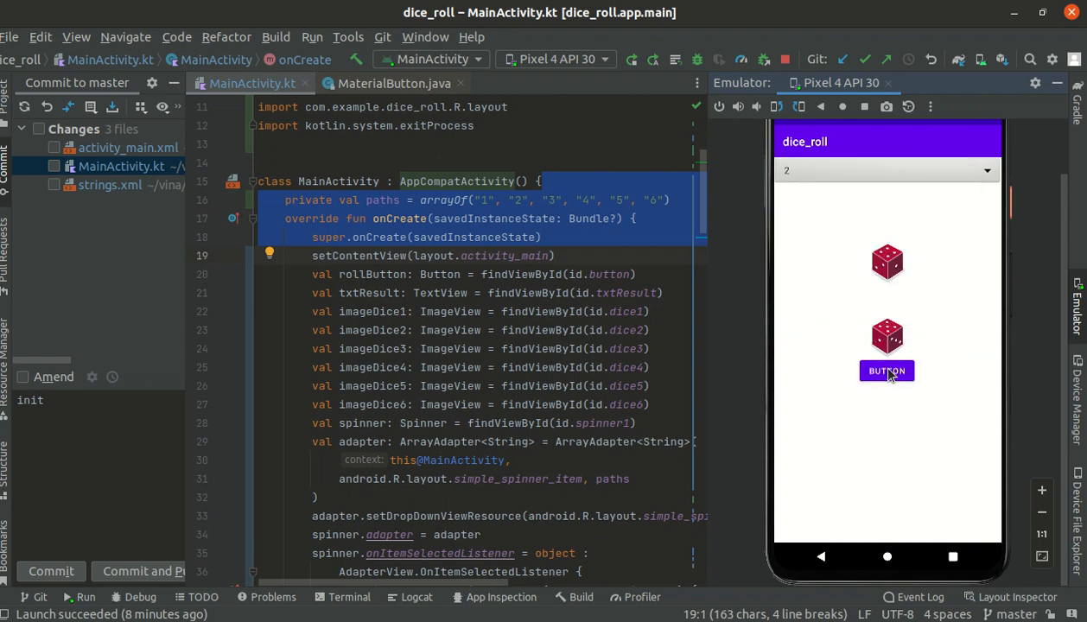
click(886, 371)
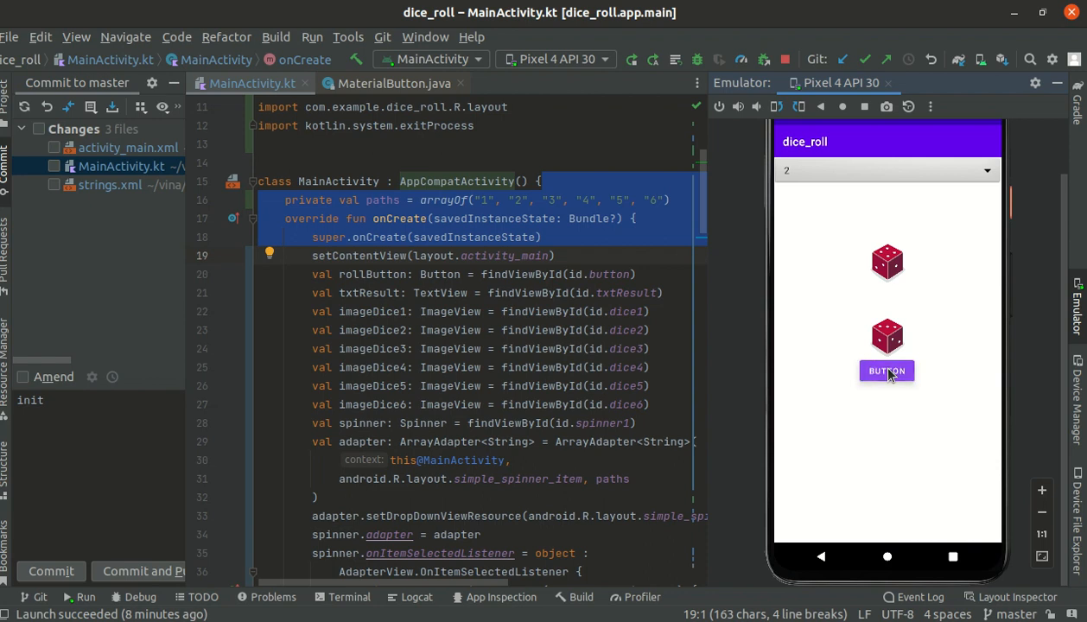
click(886, 371)
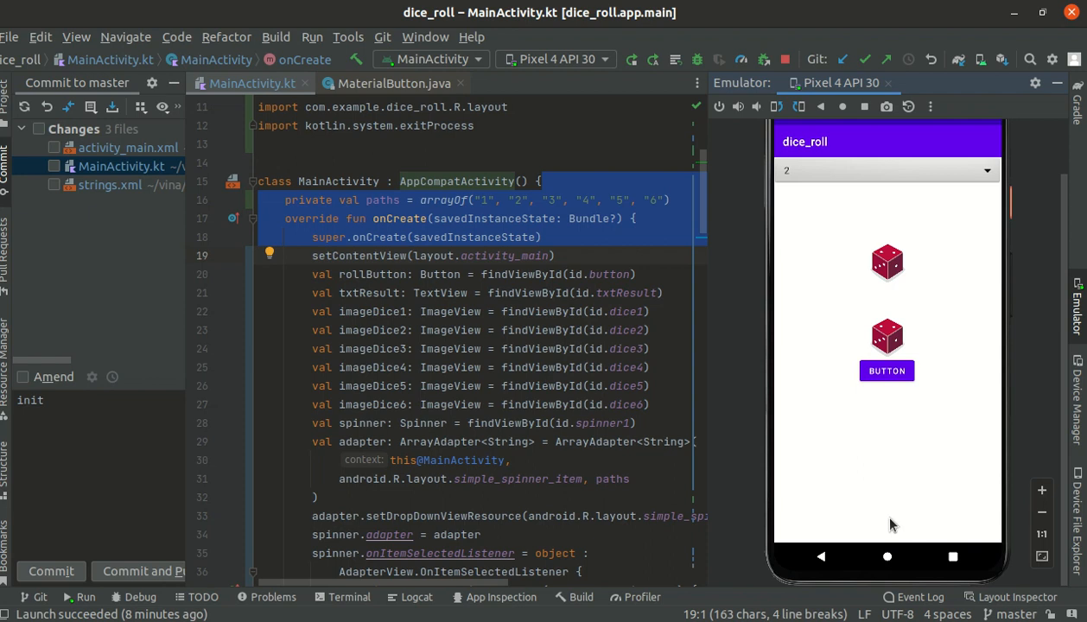
mouse_move(831, 367)
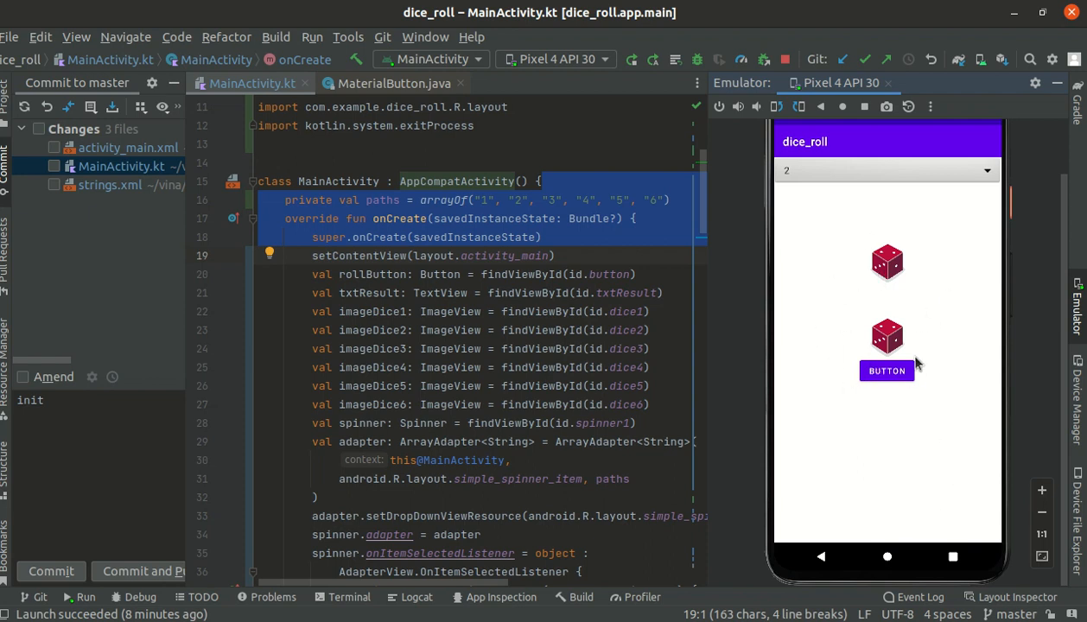
mouse_move(908, 327)
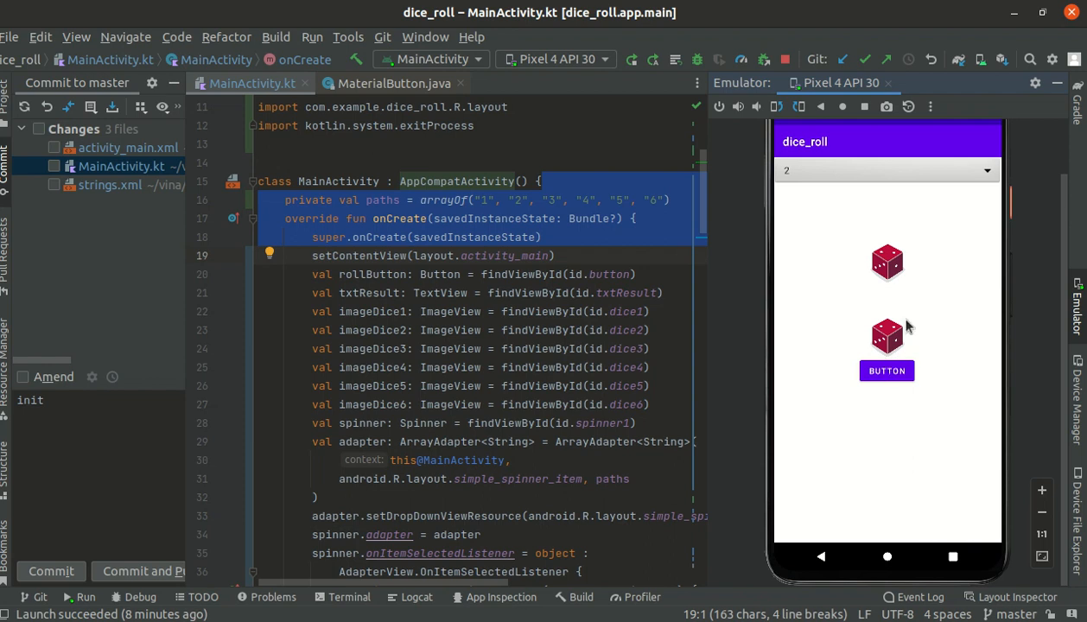
mouse_move(850, 366)
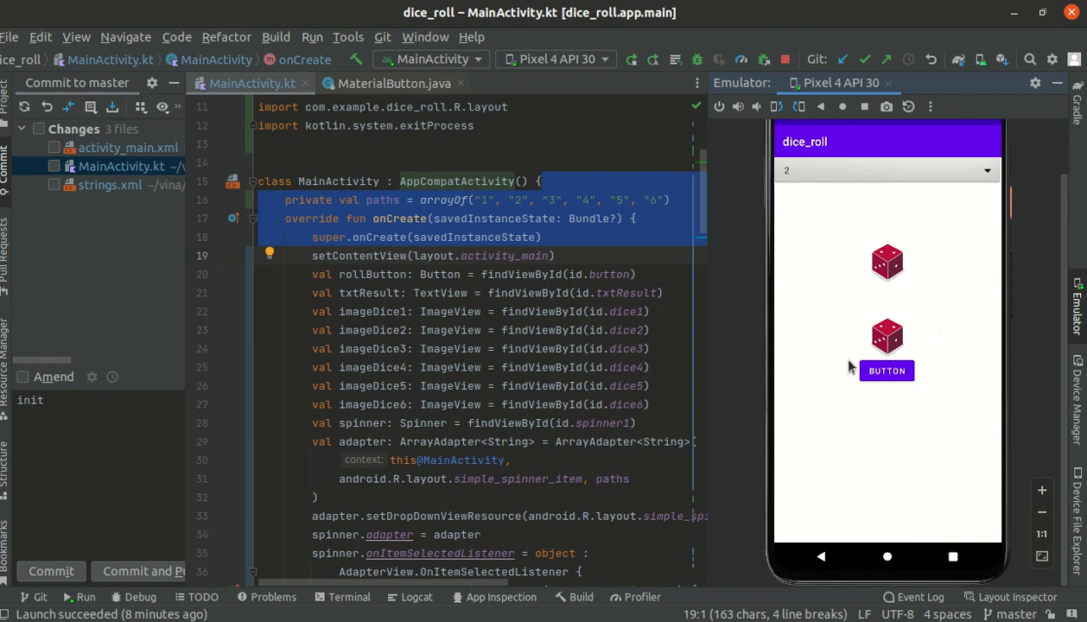
mouse_move(888, 421)
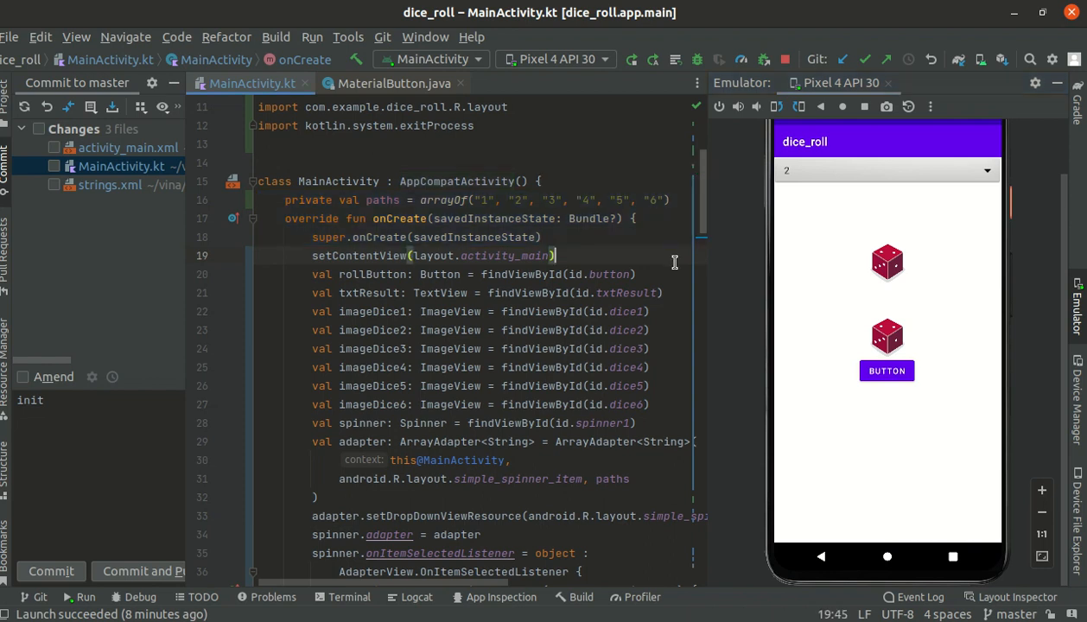
mouse_move(696, 236)
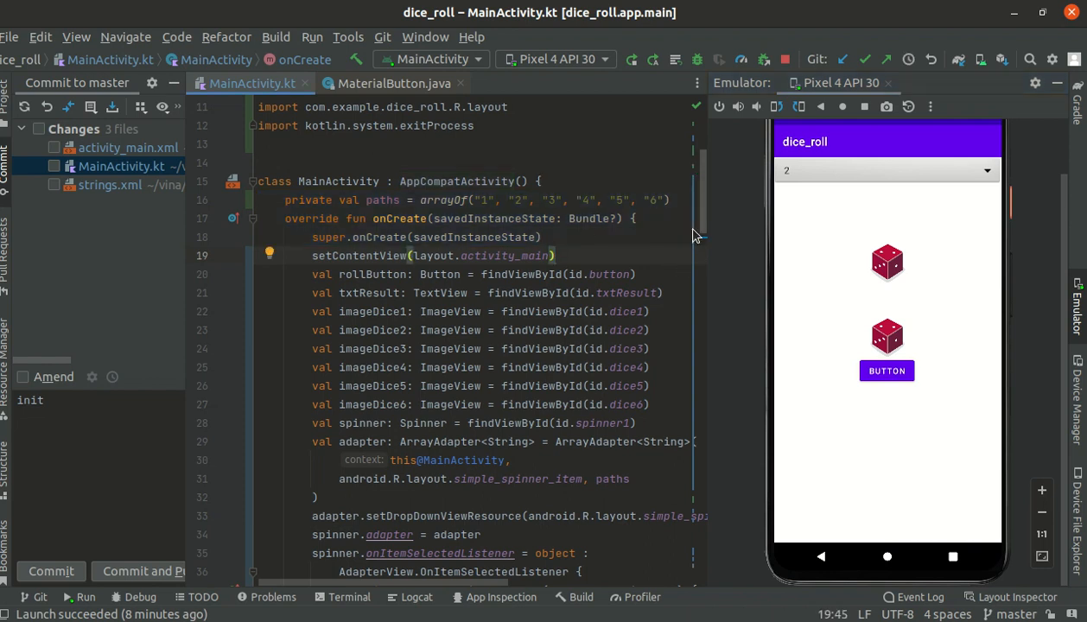
Step: Scroll down in the Commit view to reach the activity_main.xml changes
scroll(down, 3)
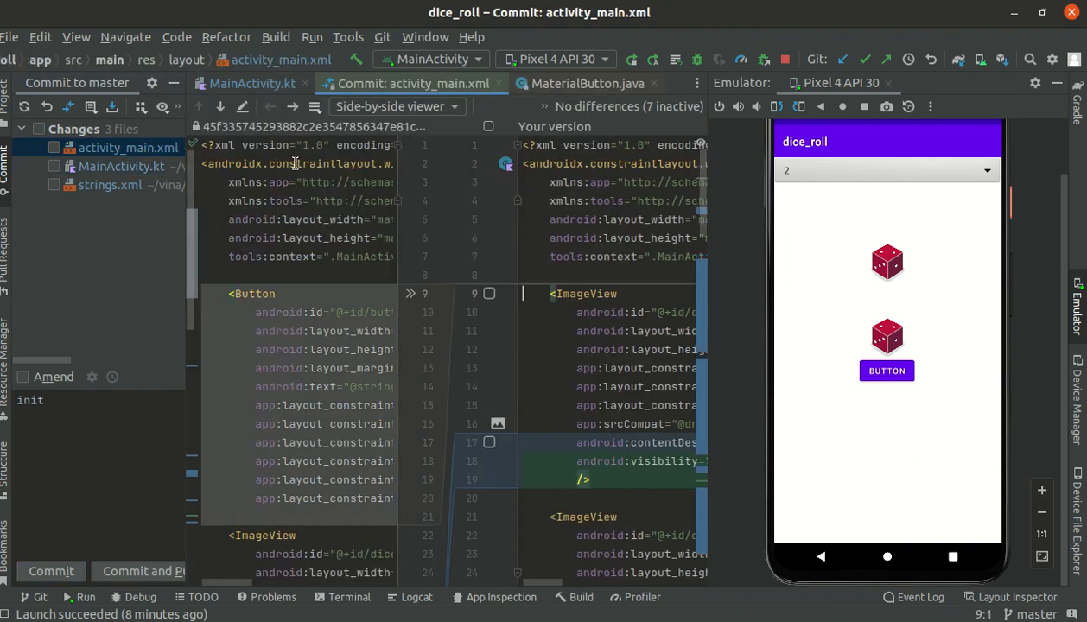
mouse_move(713, 303)
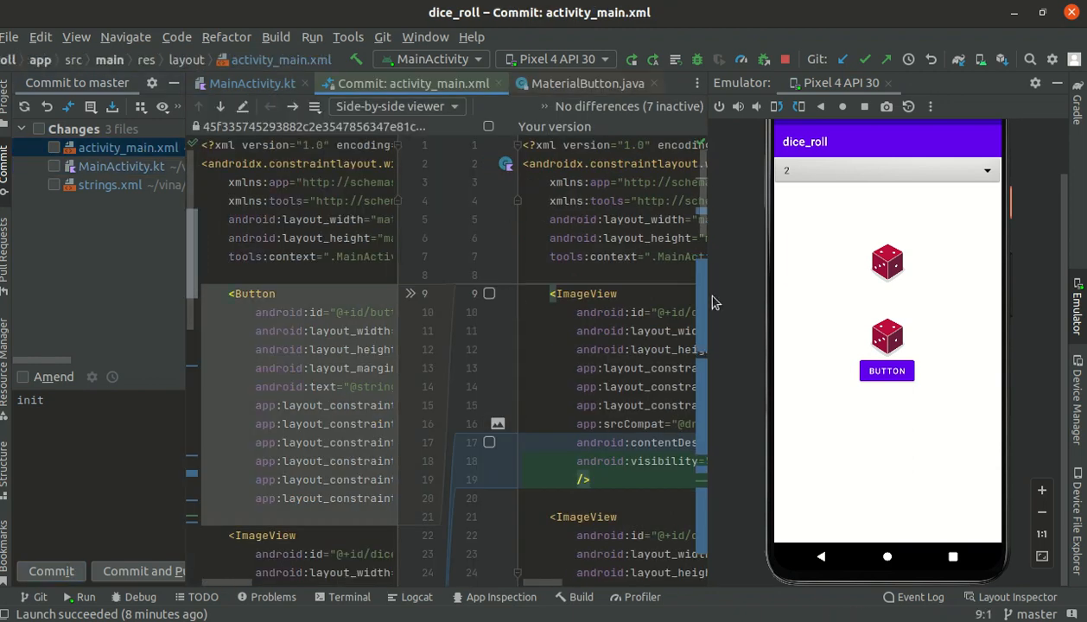
scroll(down, 3)
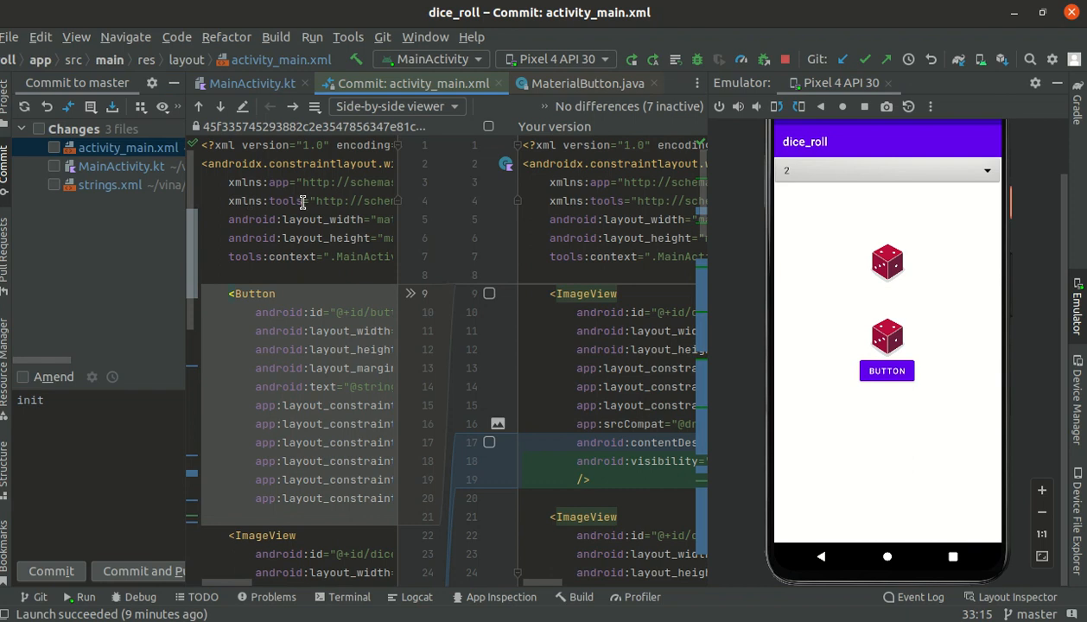
mouse_move(321, 197)
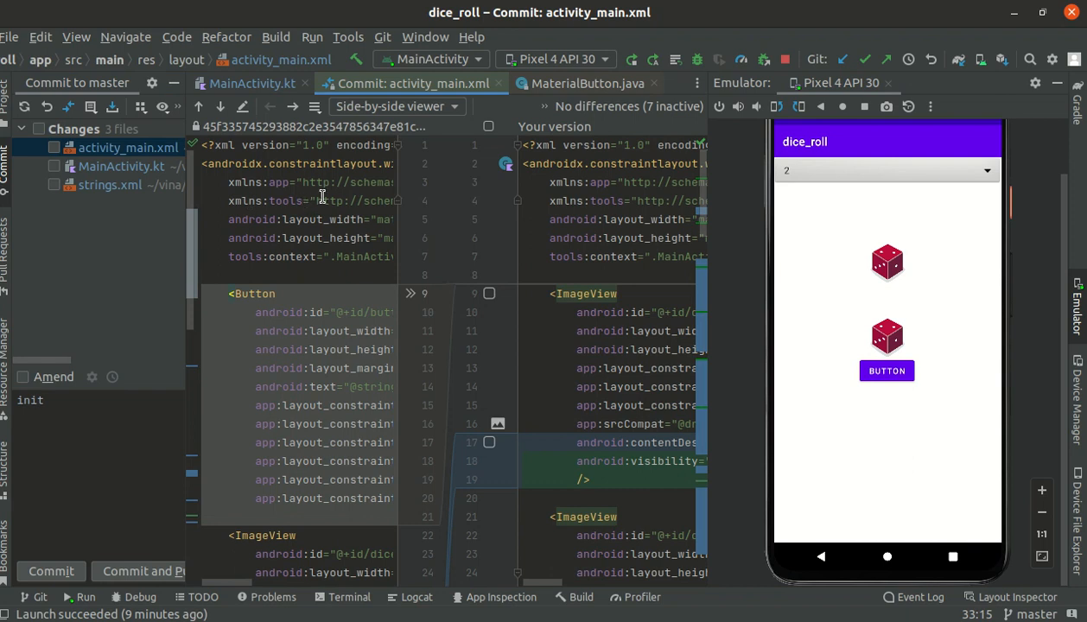
mouse_move(698, 299)
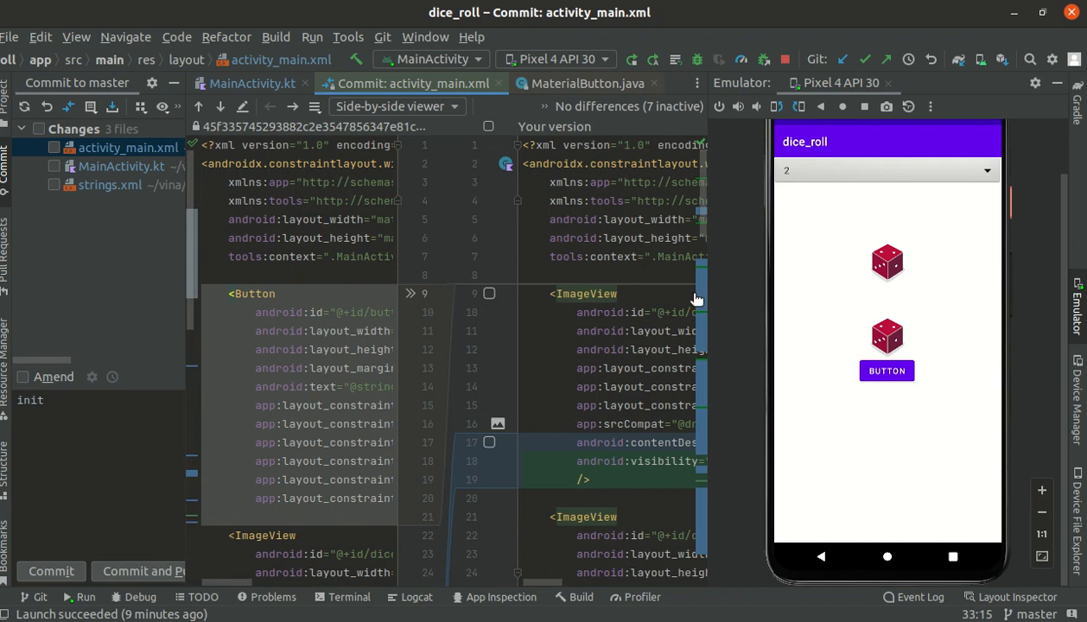
scroll(down, 3)
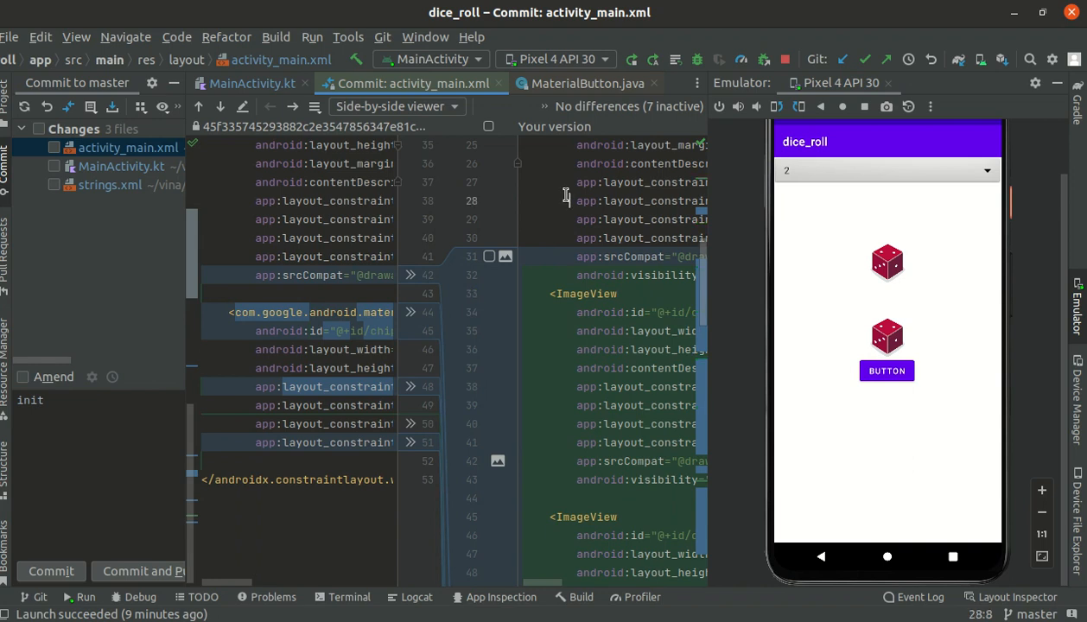
mouse_move(706, 300)
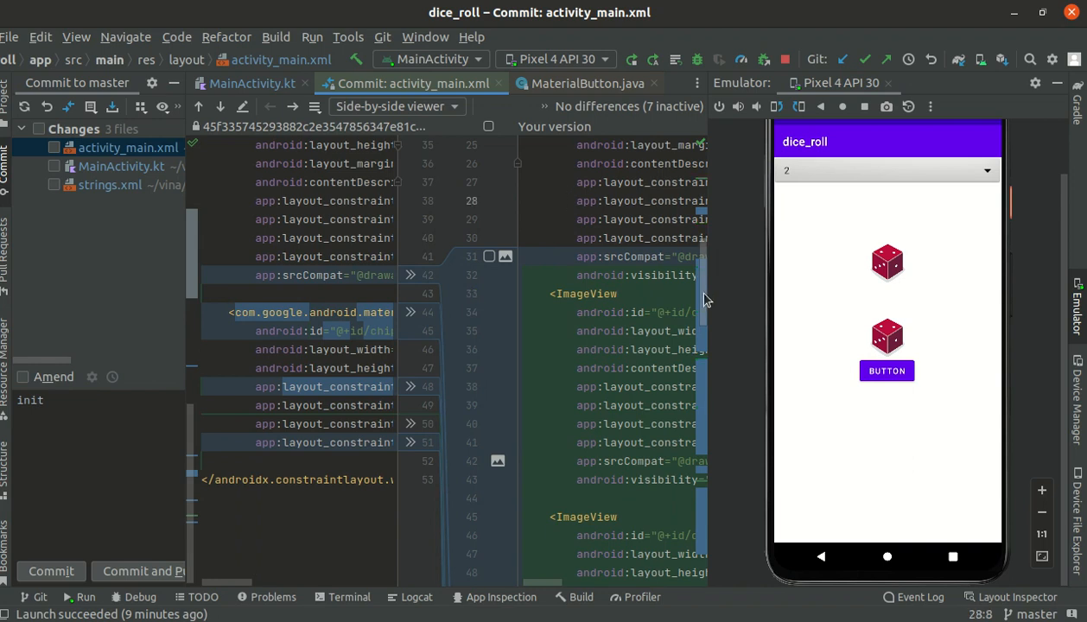